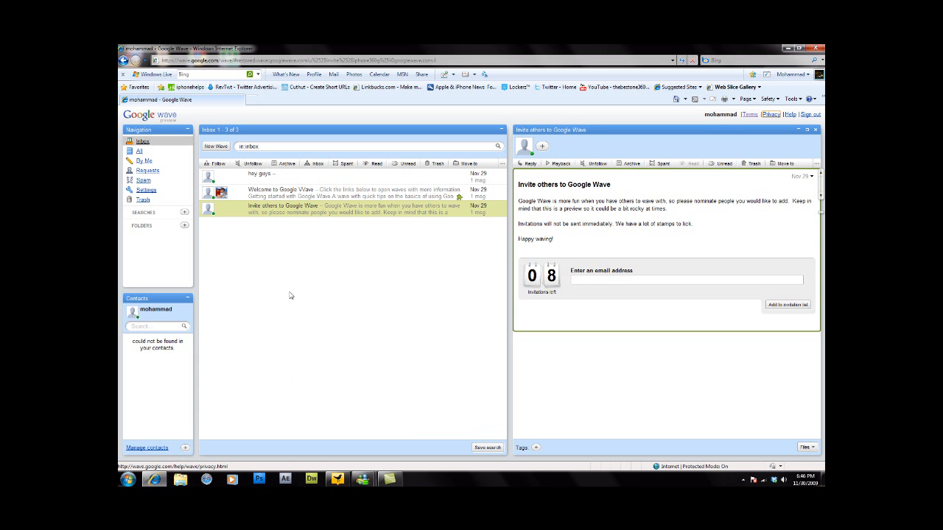
mouse_move(459, 305)
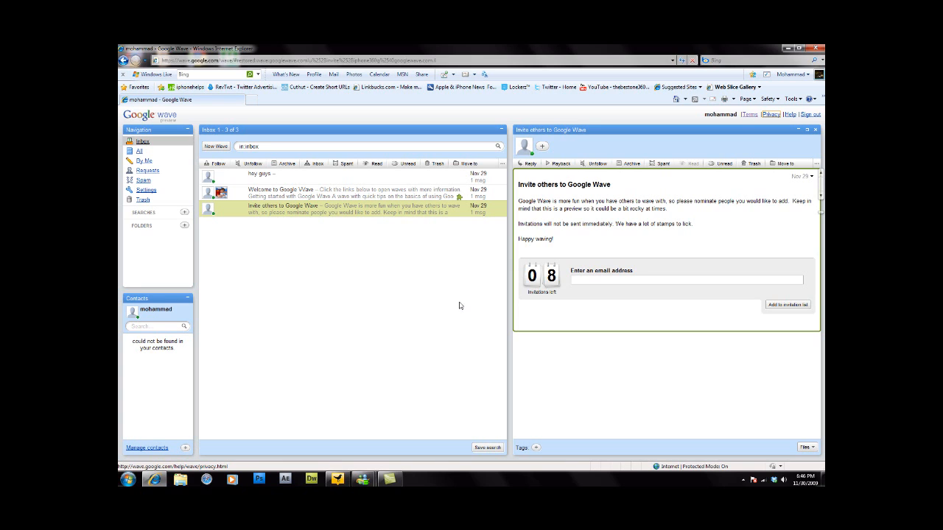
mouse_move(445, 312)
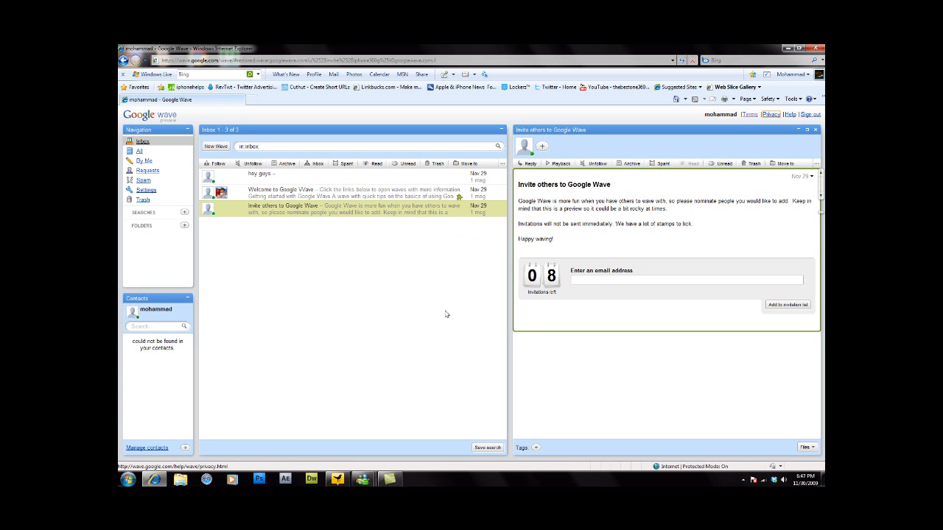
mouse_move(413, 221)
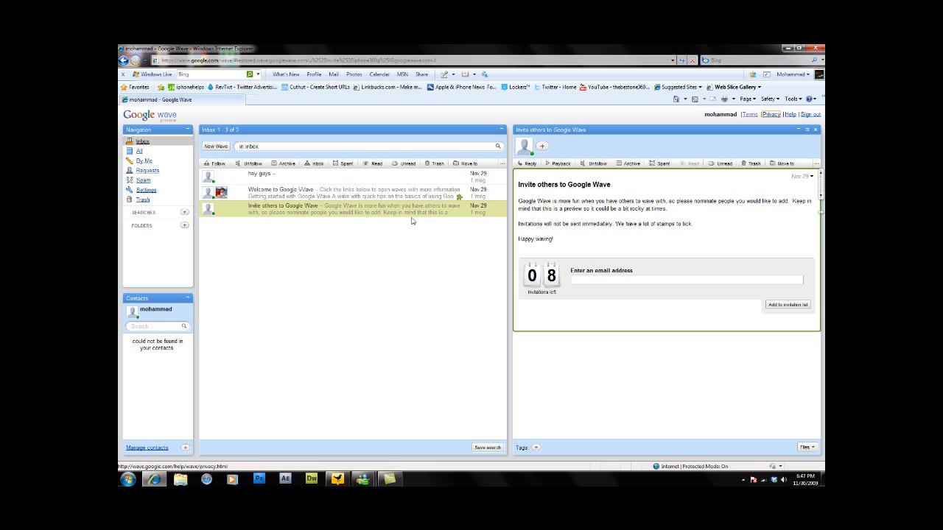
mouse_move(557, 288)
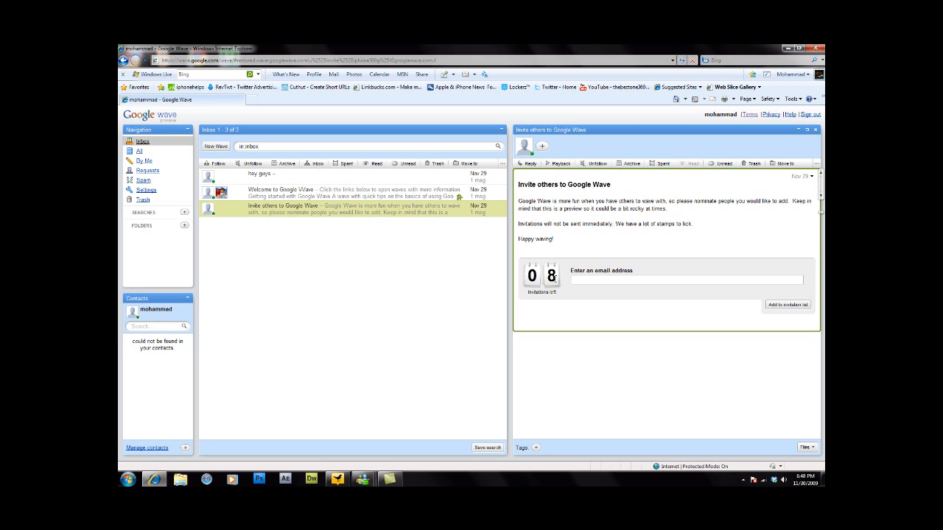
mouse_move(492, 342)
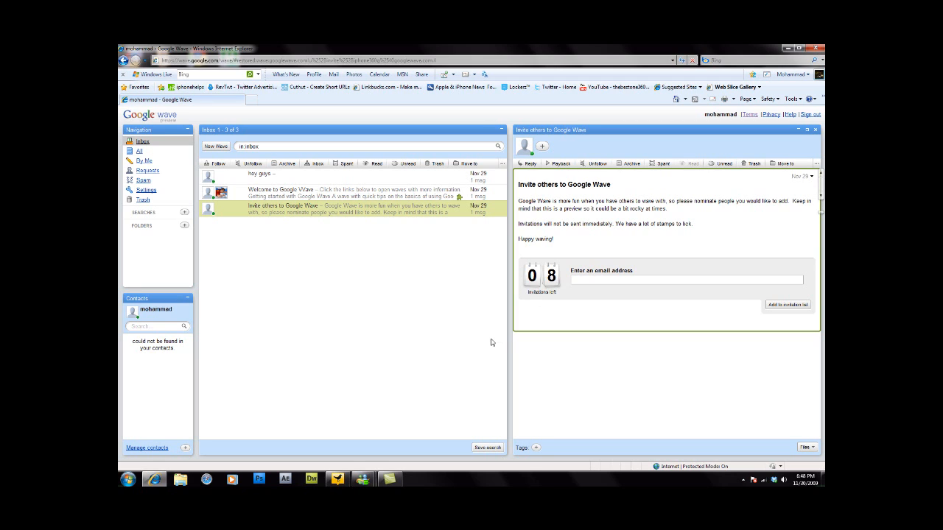
mouse_move(477, 339)
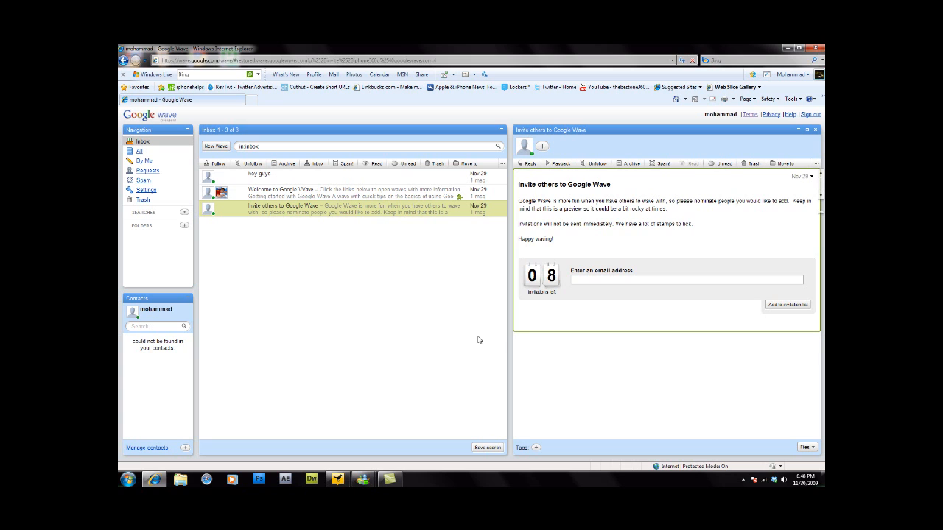